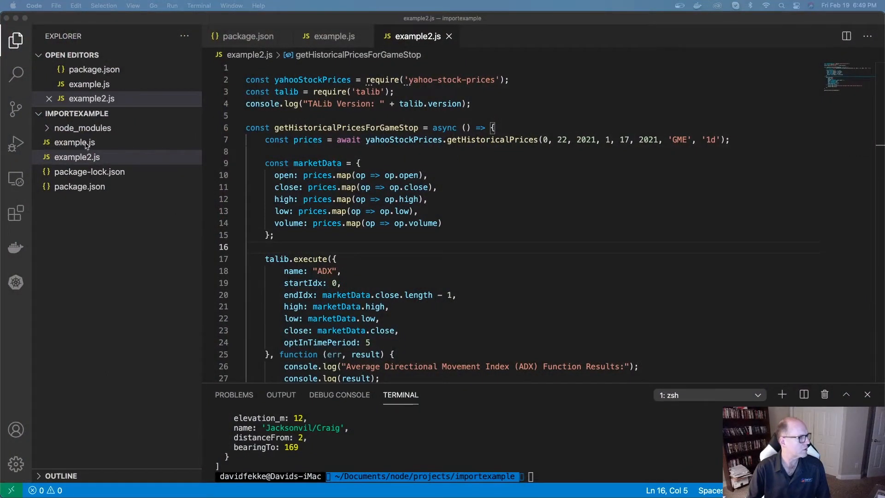
Step: Open example.js, the axios script that fetches a METAR weather report
{"action": "left_click", "coordinate": [74, 142]}
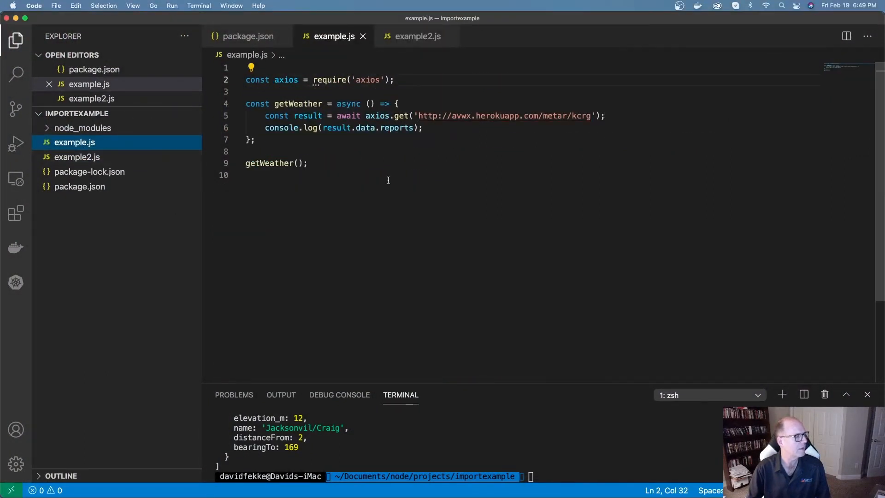
{"action": "mouse_move", "coordinate": [330, 80]}
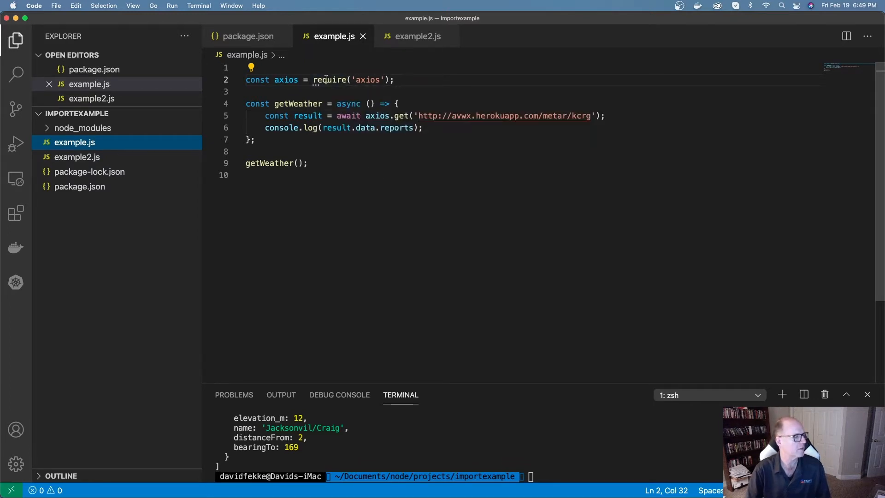
{"action": "mouse_move", "coordinate": [329, 80]}
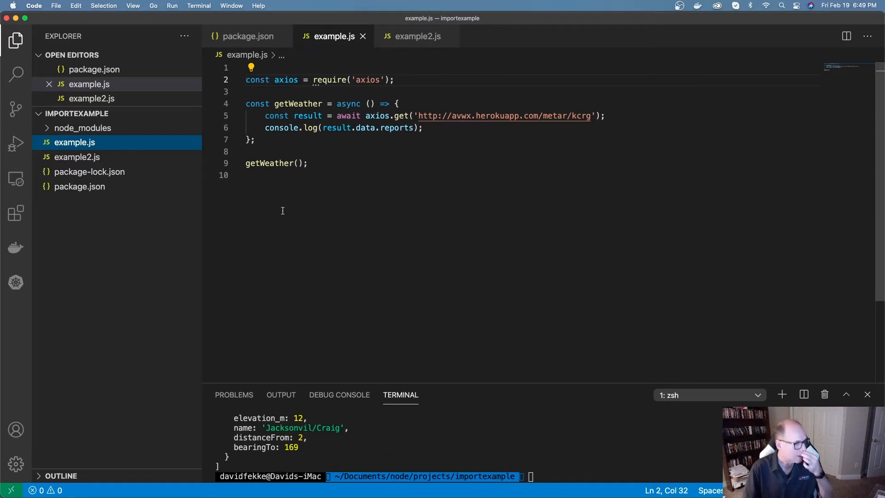
{"action": "mouse_move", "coordinate": [526, 468]}
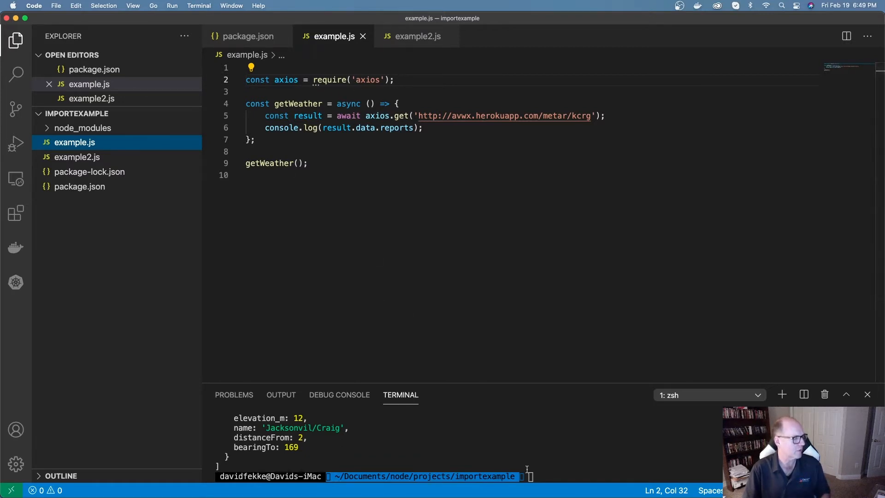
Step: Run node example.js in the terminal to print the weather data
{"action": "type", "text": "node"}
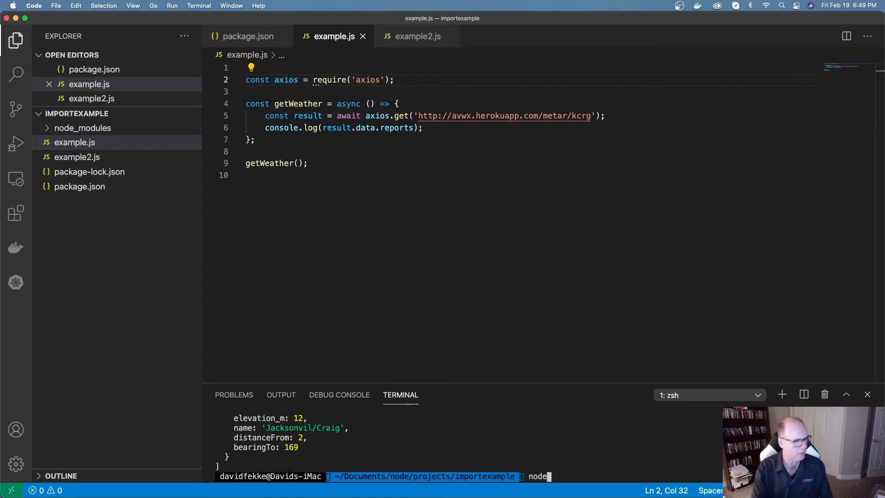
{"action": "type", "text": "exam"}
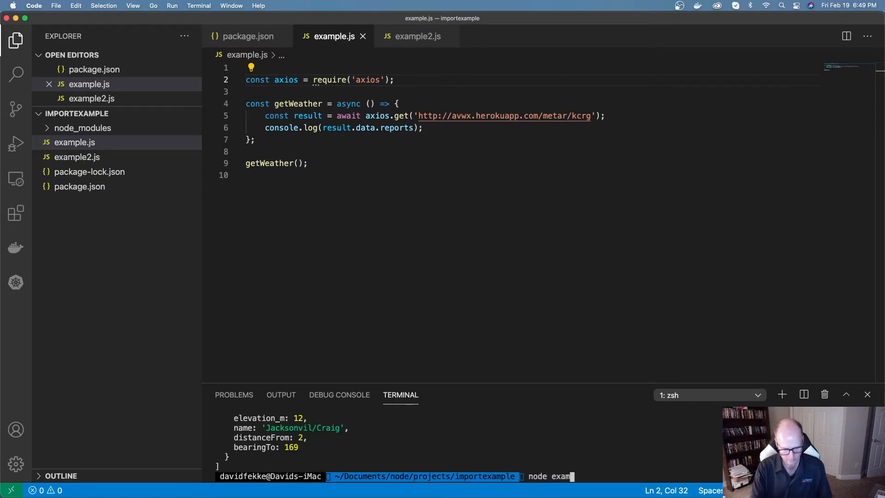
{"action": "type", "text": "ple.js"}
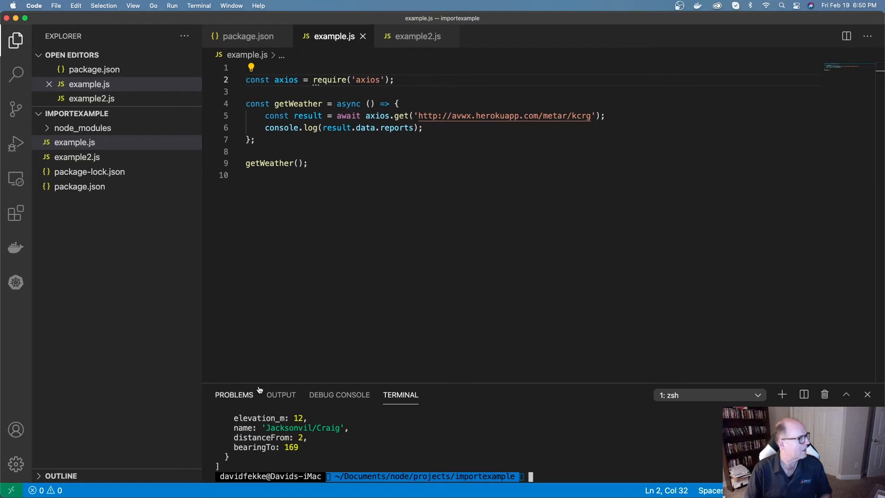
Step: Open package.json and change its type field from commonjs to module
{"action": "left_click", "coordinate": [79, 186]}
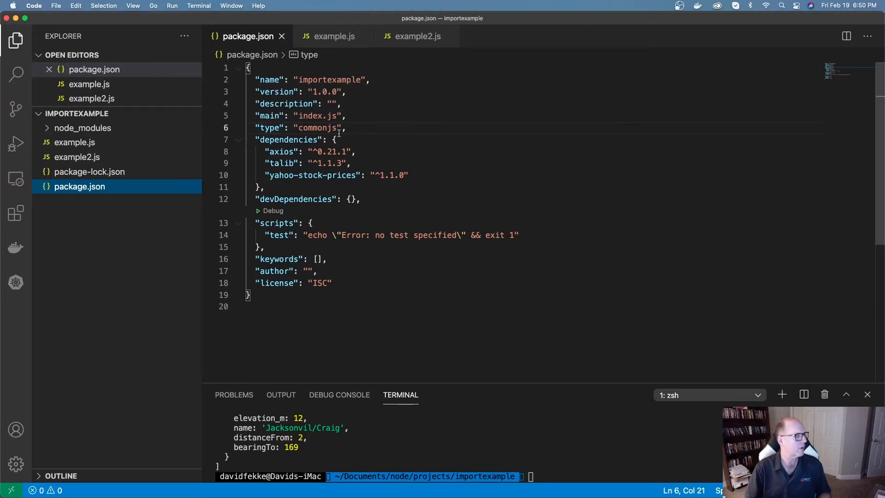
{"action": "mouse_move", "coordinate": [270, 127]}
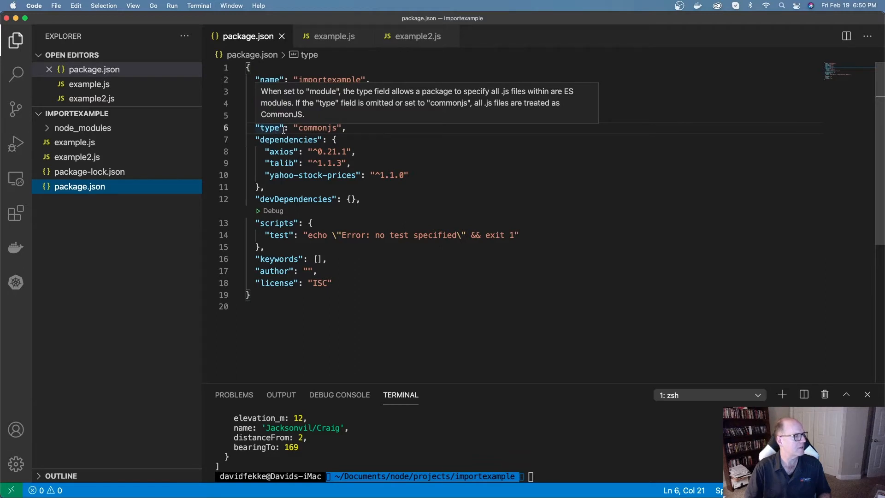
{"action": "mouse_move", "coordinate": [319, 128]}
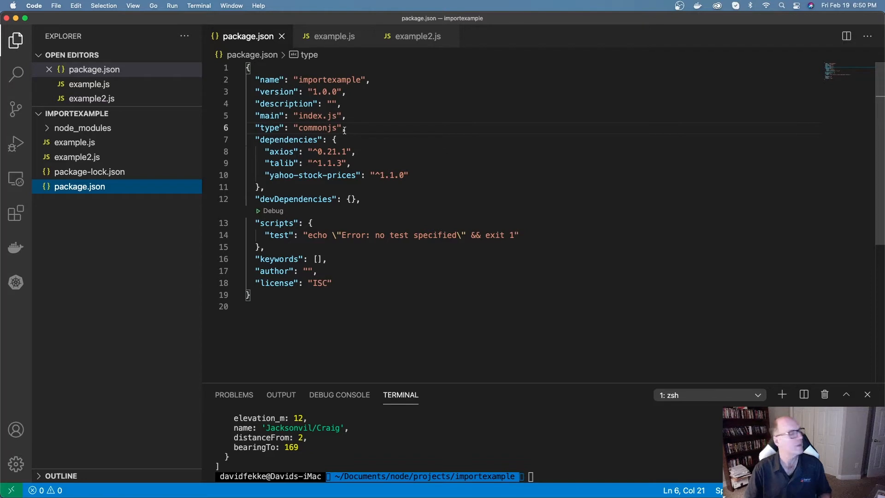
{"action": "double_click", "coordinate": [317, 128]}
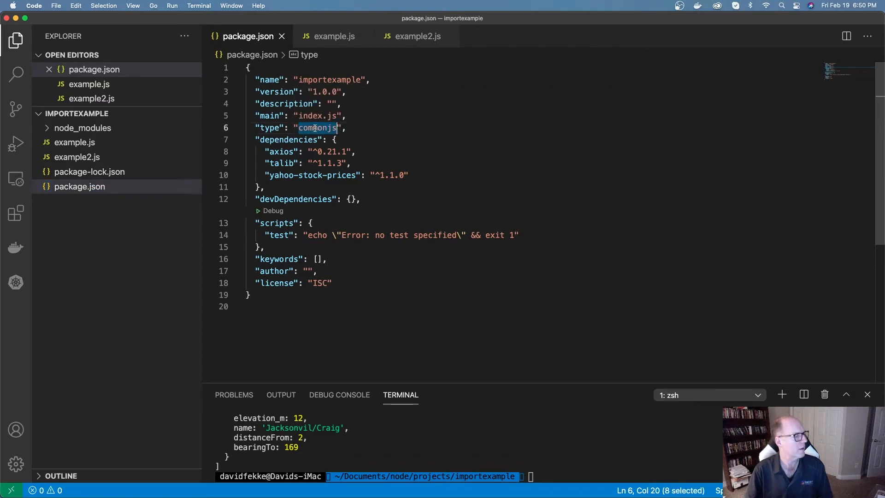
{"action": "type", "text": "mo"}
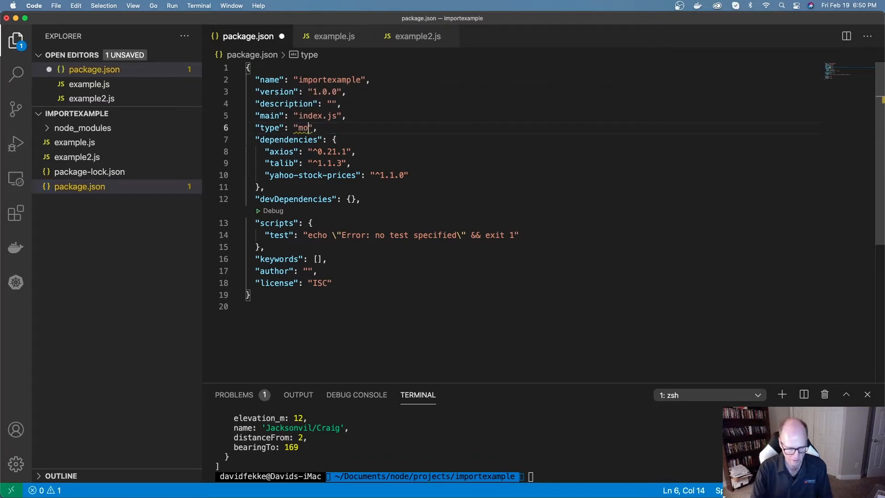
{"action": "type", "text": "dule"}
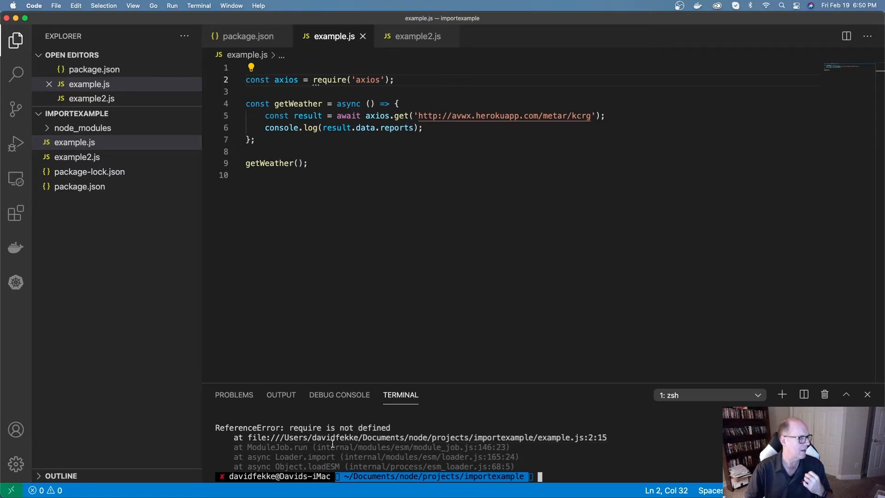
{"action": "mouse_move", "coordinate": [338, 224]}
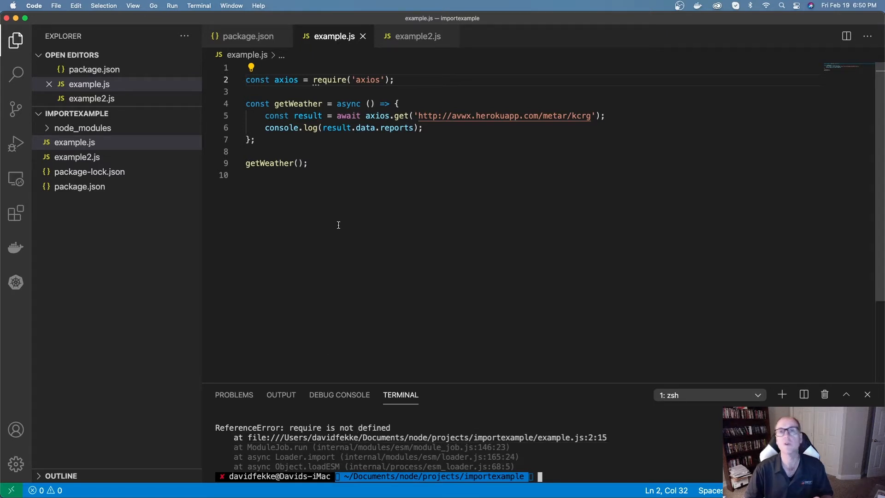
Step: Convert example.js's axios require into import axios from 'axios'
{"action": "double_click", "coordinate": [257, 79]}
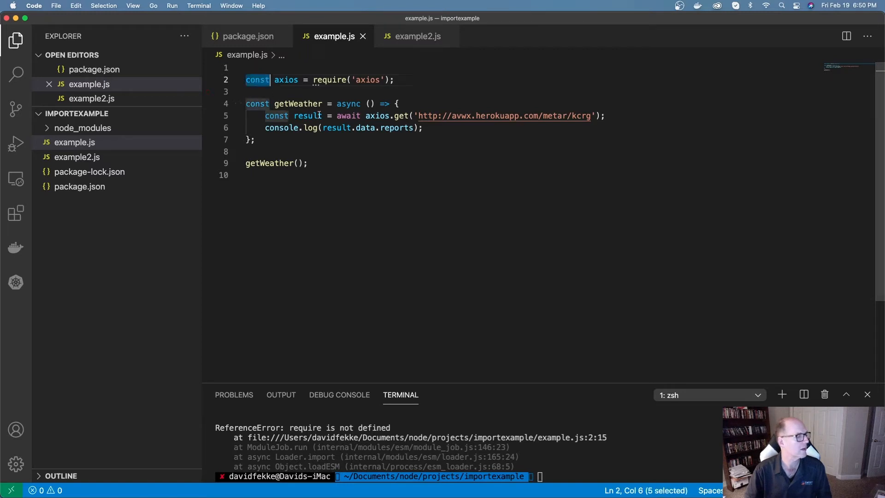
{"action": "mouse_move", "coordinate": [307, 115]}
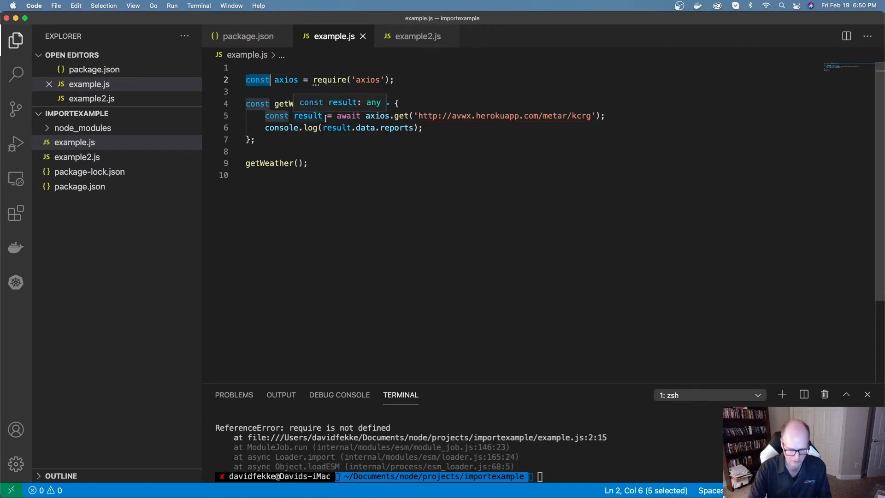
{"action": "type", "text": "import"}
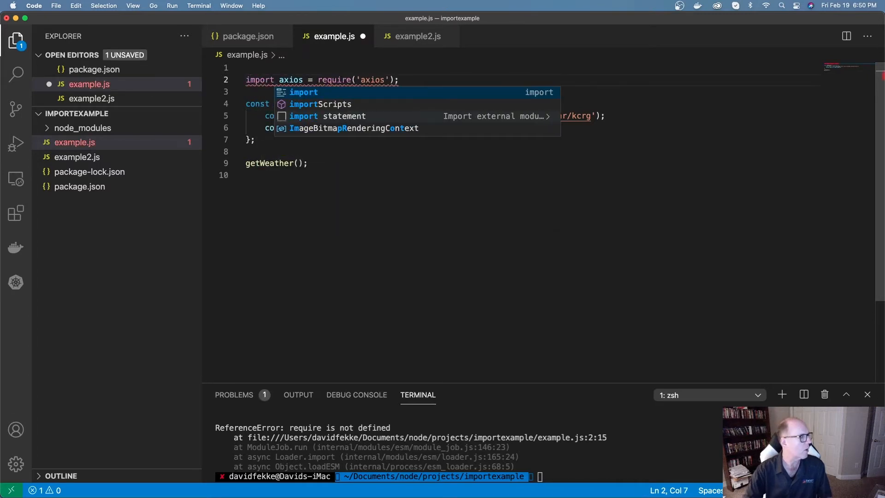
{"action": "key", "text": "Escape"}
{"action": "type", "text": "from"}
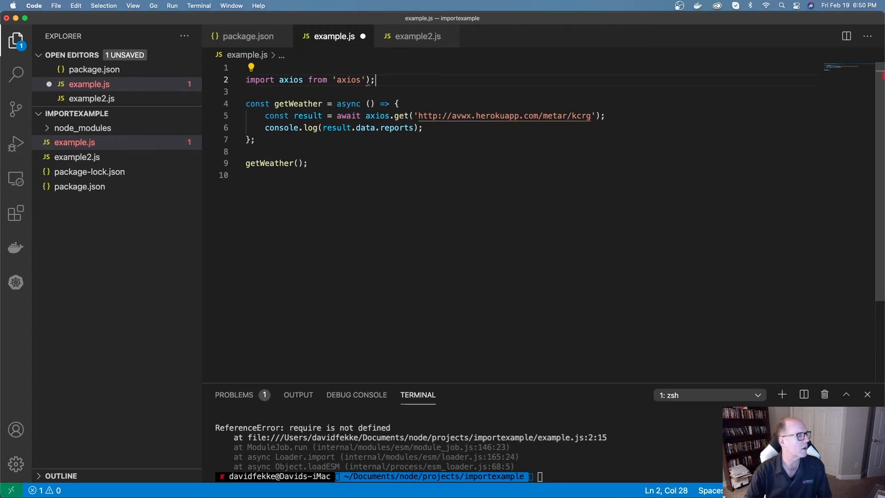
{"action": "key", "text": "Backspace"}
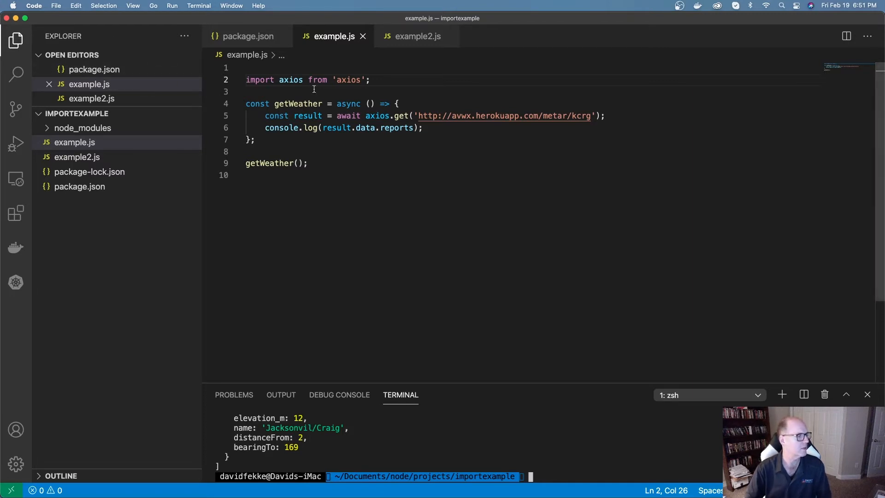
{"action": "mouse_move", "coordinate": [77, 156]}
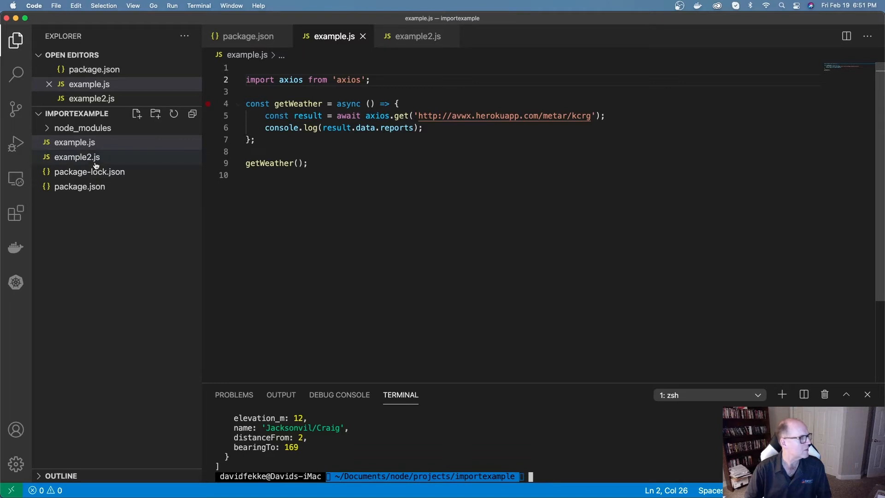
{"action": "mouse_move", "coordinate": [76, 157]}
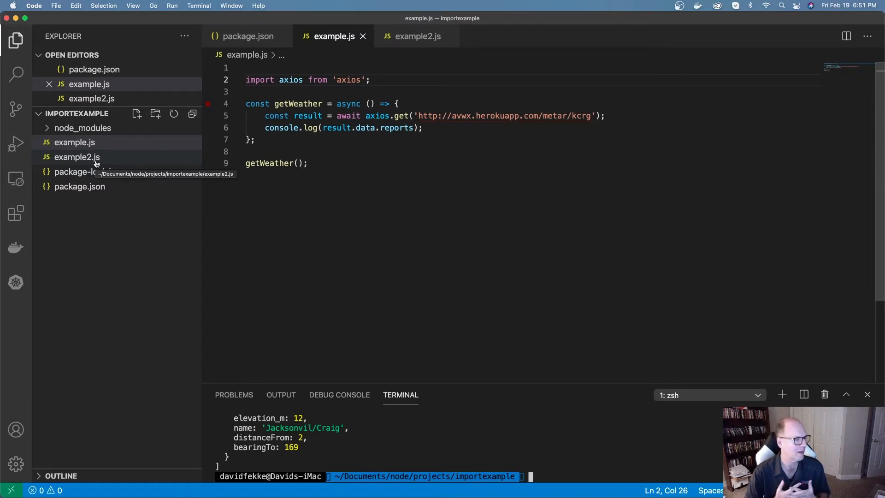
Step: Open example2.js, the GameStop stock-price script, from the Explorer
{"action": "left_click", "coordinate": [73, 142]}
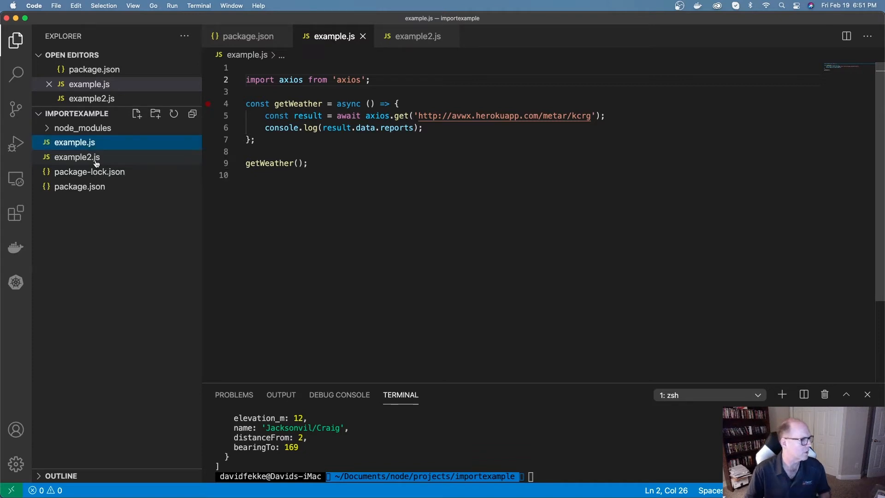
{"action": "left_click", "coordinate": [77, 157]}
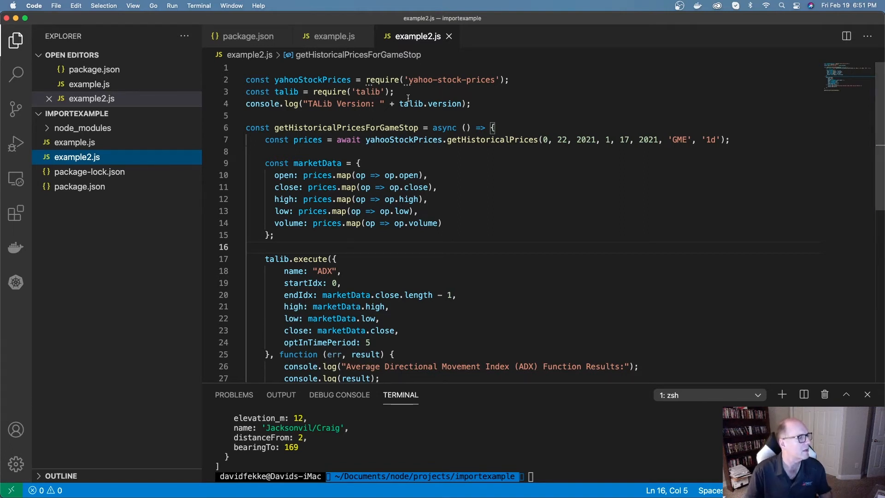
{"action": "mouse_move", "coordinate": [298, 114]}
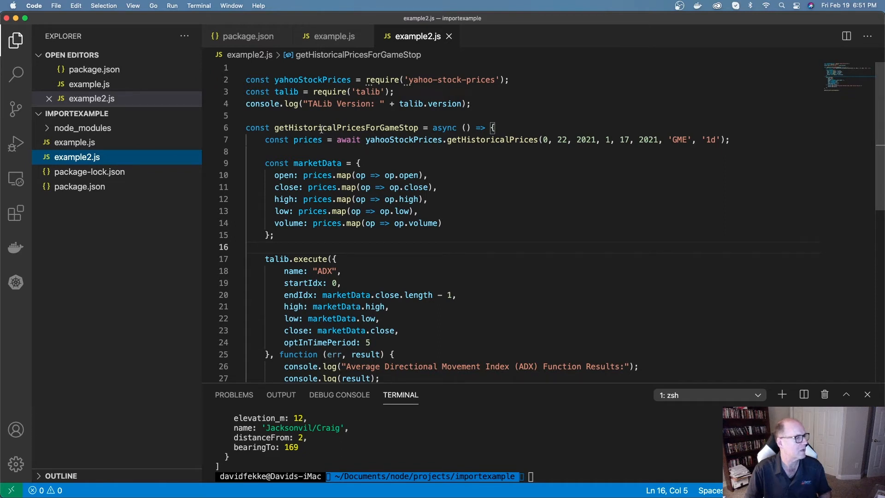
Step: Rewrite lines 2–3 as import statements from 'yahoo-stock-prices' and 'talib'
{"action": "double_click", "coordinate": [256, 80]}
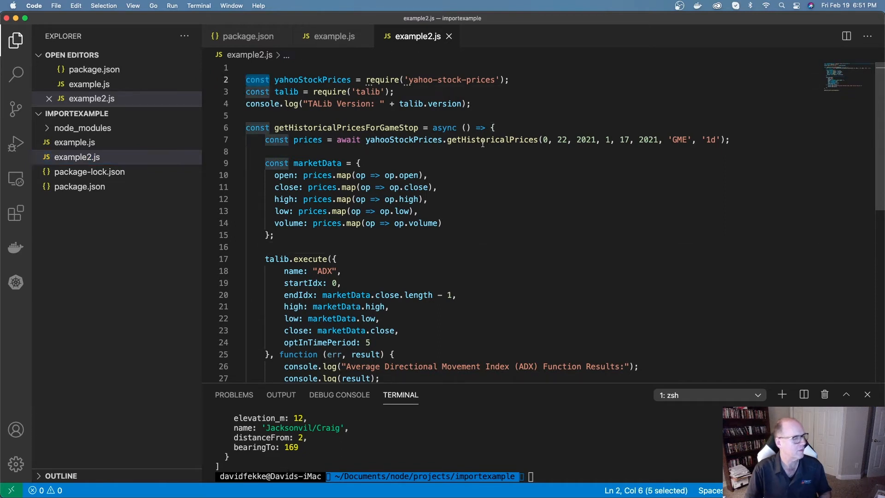
{"action": "type", "text": "impor"}
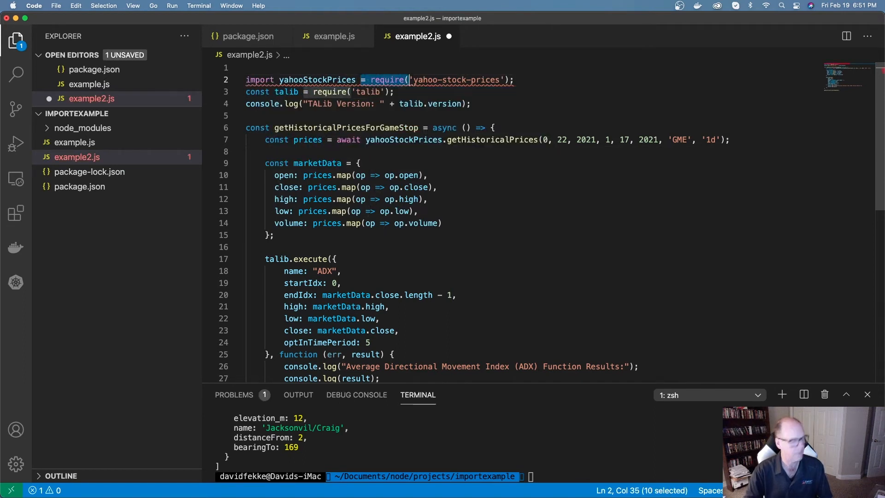
{"action": "type", "text": "from"}
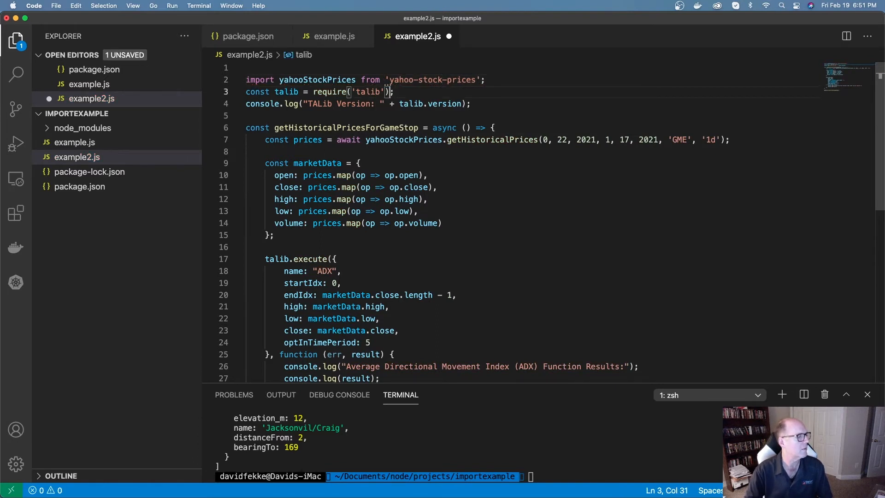
{"action": "key", "text": "Backspace"}
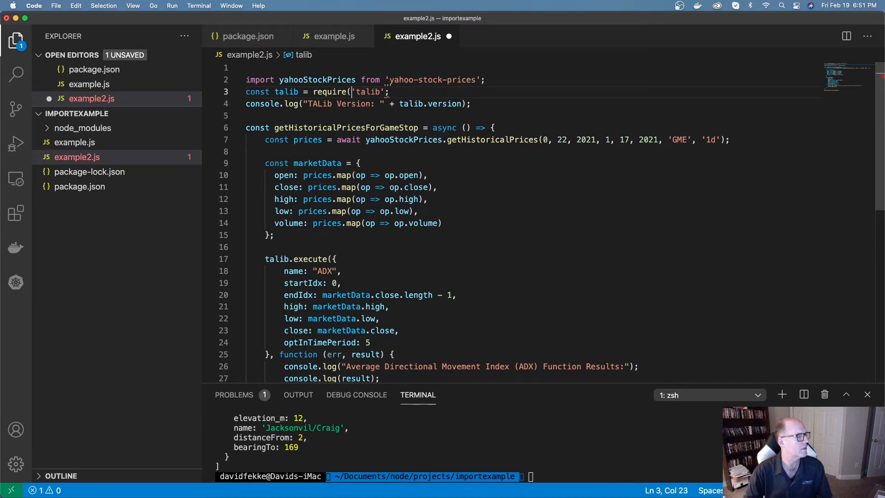
{"action": "double_click", "coordinate": [330, 92]}
{"action": "type", "text": "from "}
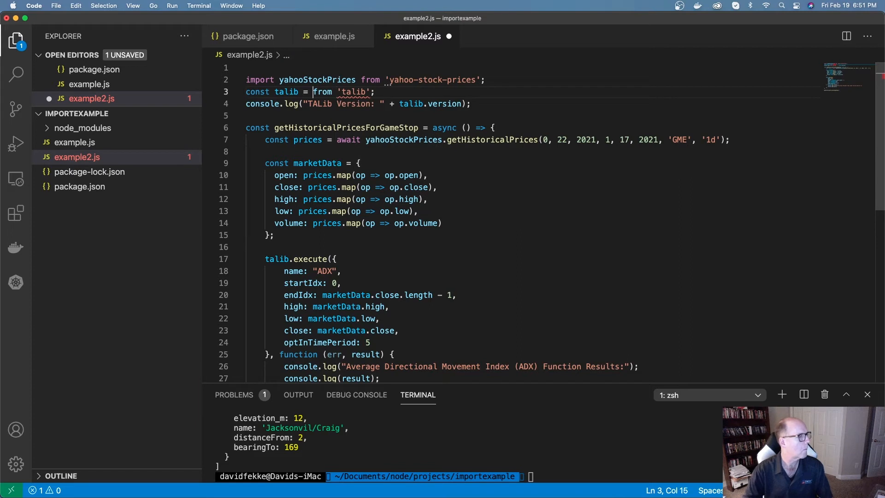
{"action": "key", "text": "Backspace"}
{"action": "type", "text": "i"}
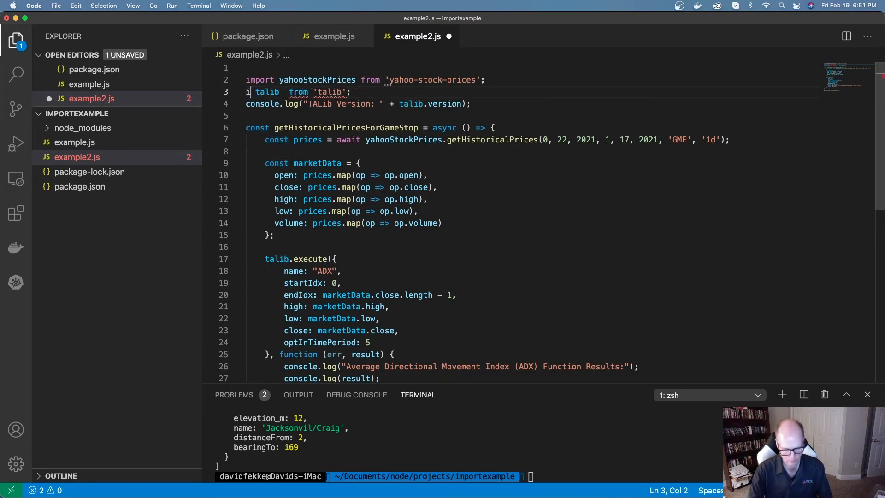
{"action": "type", "text": "mport"}
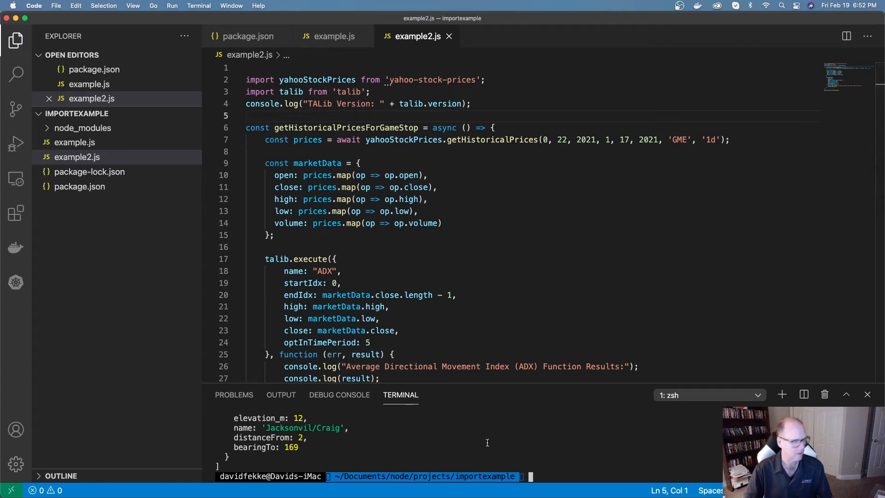
Step: Run node example.js in the integrated terminal
{"action": "type", "text": "node example.js"}
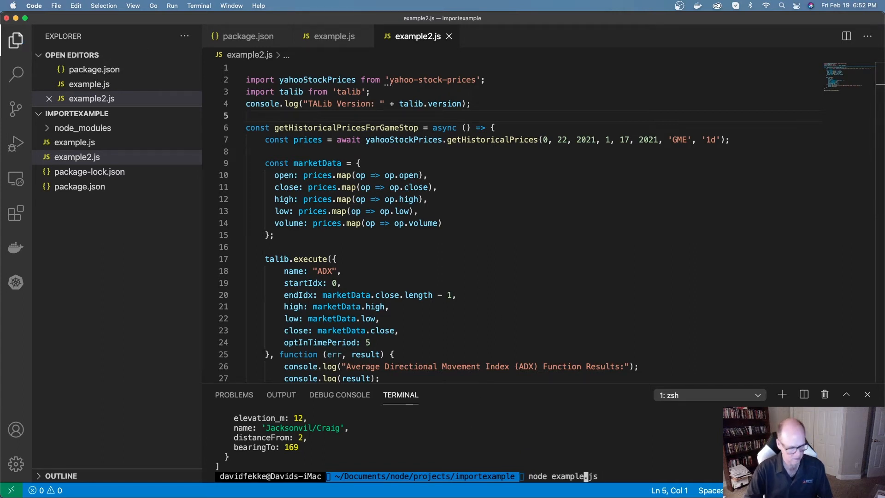
{"action": "key", "text": "Return"}
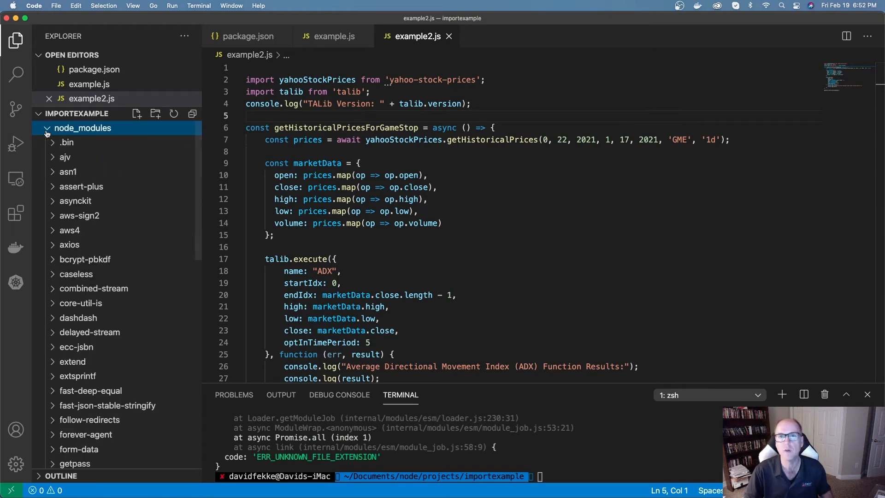
{"action": "mouse_move", "coordinate": [81, 223]}
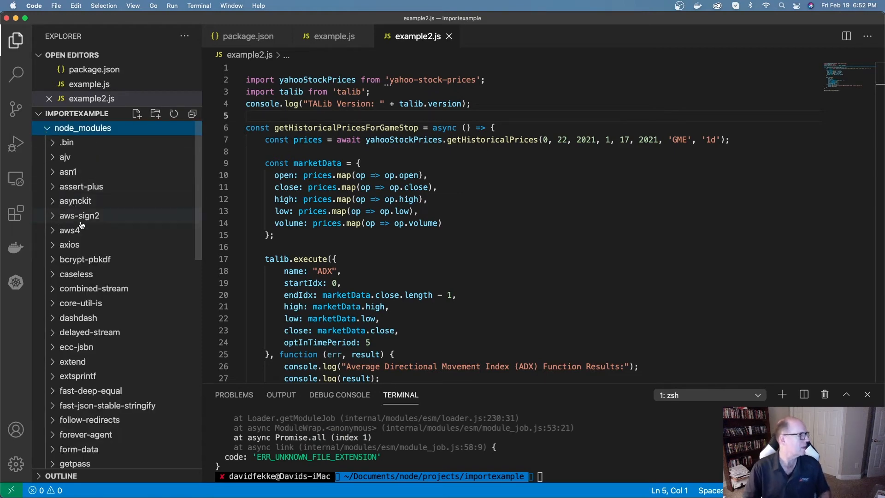
Step: Scroll node_modules to talib and expand its build folder to reveal talib.node
{"action": "scroll", "scroll_direction": "down", "scroll_amount": 3}
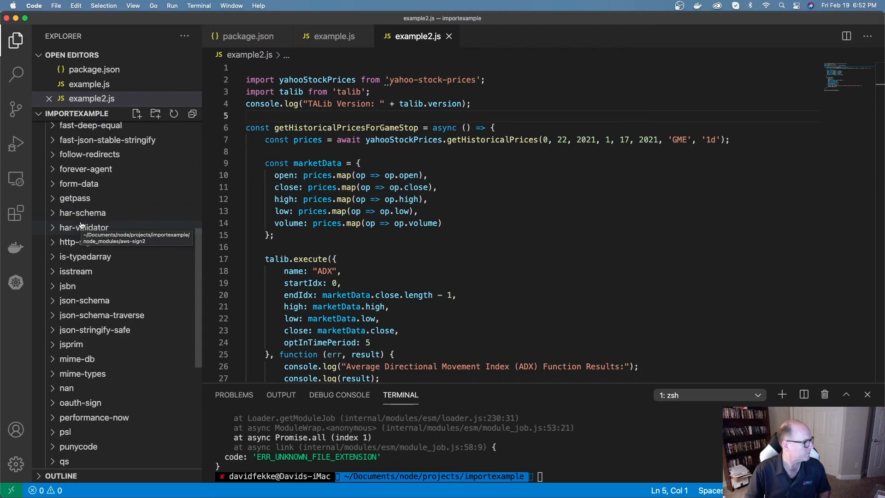
{"action": "scroll", "scroll_direction": "down", "scroll_amount": 3}
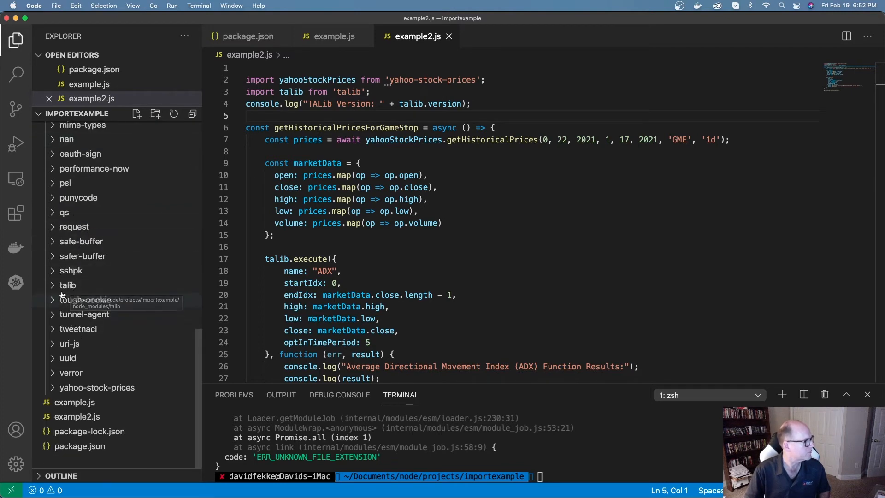
{"action": "left_click", "coordinate": [68, 285]}
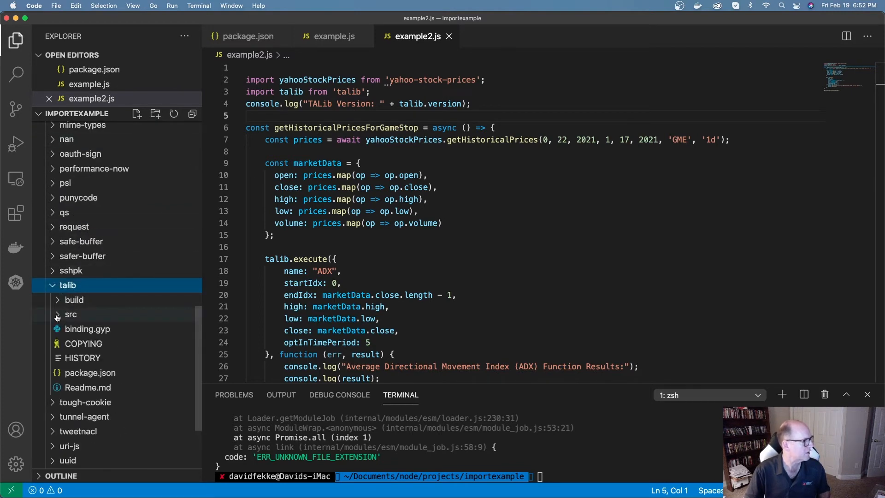
{"action": "left_click", "coordinate": [74, 299]}
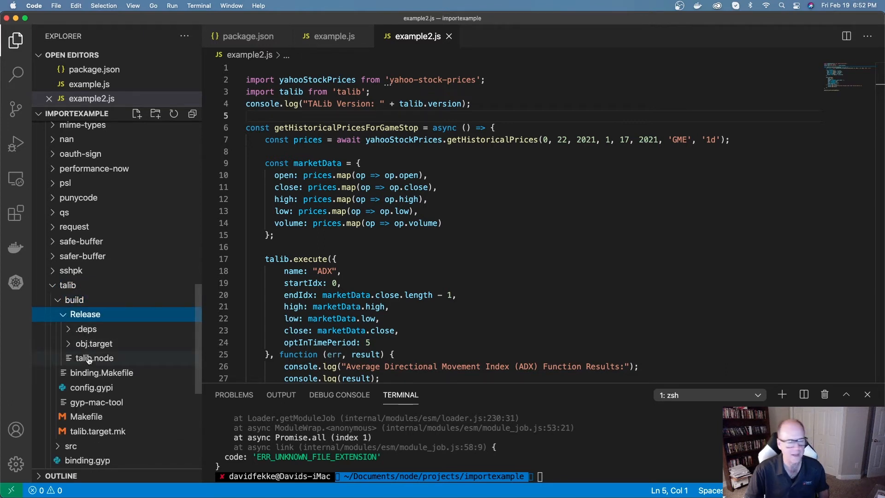
{"action": "mouse_move", "coordinate": [94, 358]}
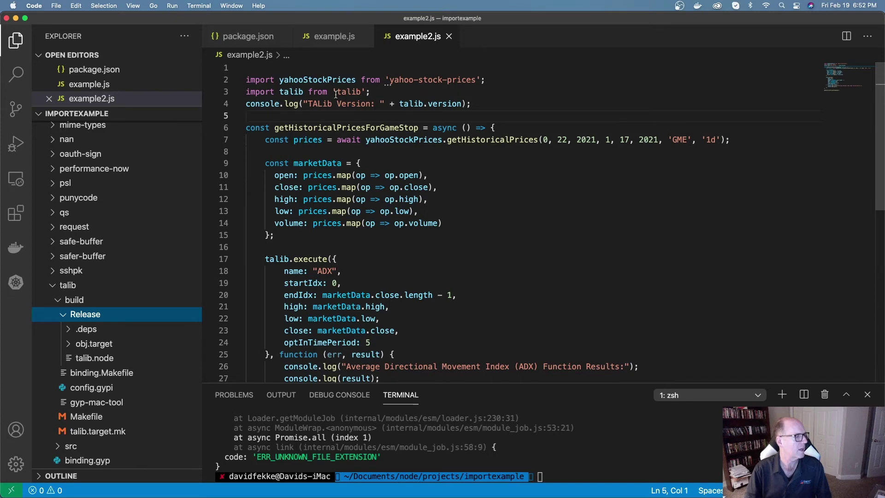
Step: Replace line 3's talib import with const talib = require('talib')
{"action": "double_click", "coordinate": [259, 91]}
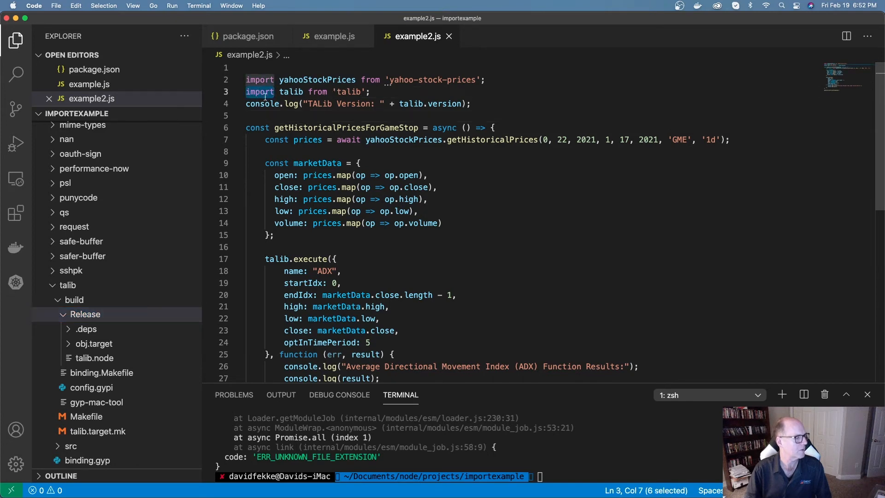
{"action": "type", "text": "cons"}
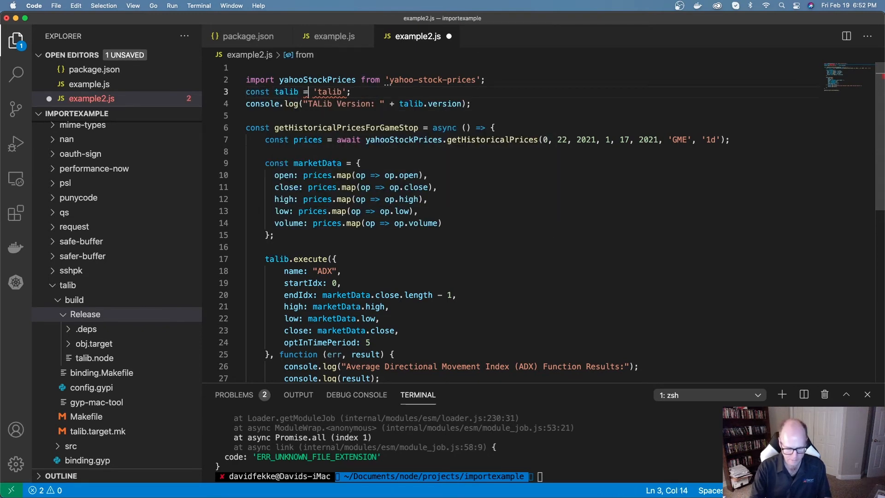
{"action": "type", "text": "require("}
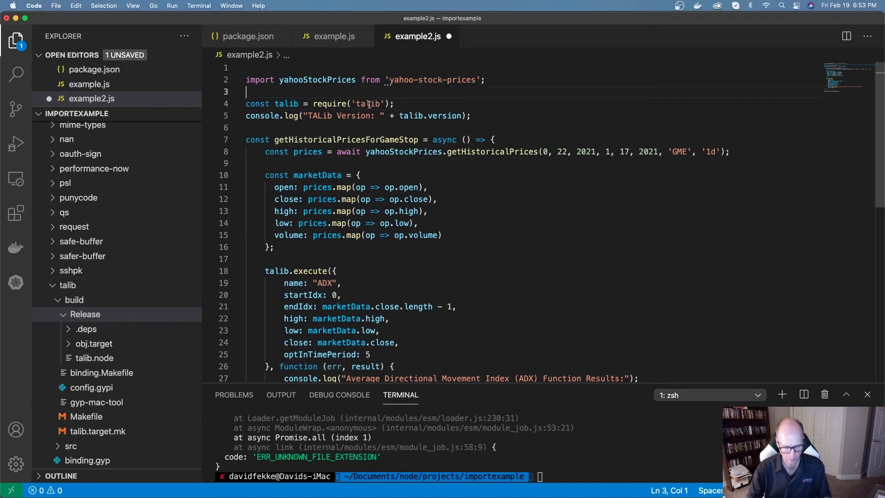
Step: Type import { createRequire } from 'module'; on line 3, then add a new line
{"action": "type", "text": "import"}
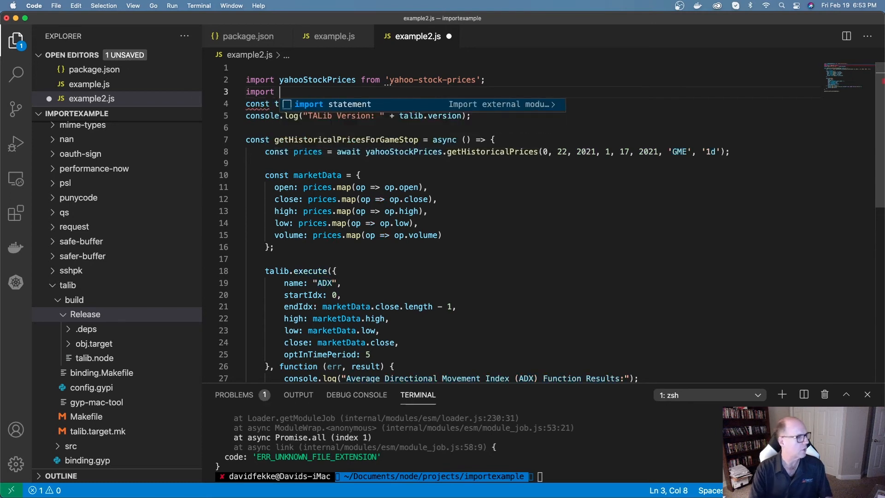
{"action": "type", "text": "{ }"}
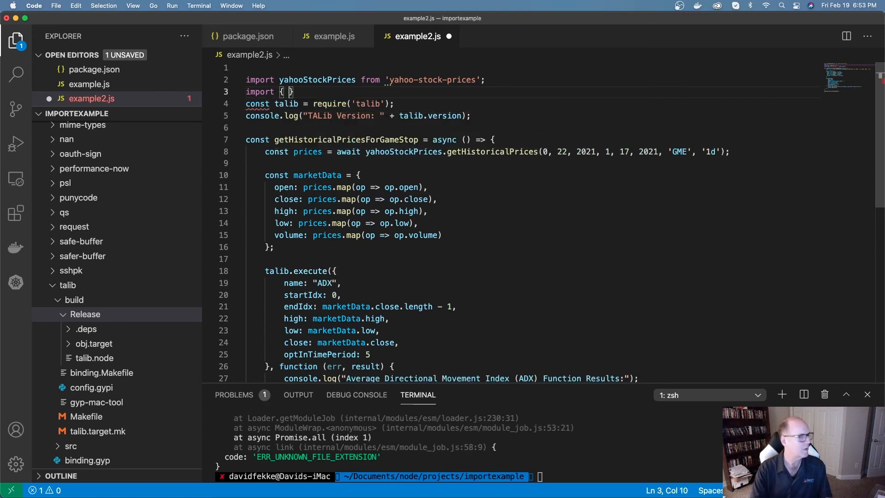
{"action": "type", "text": "c"}
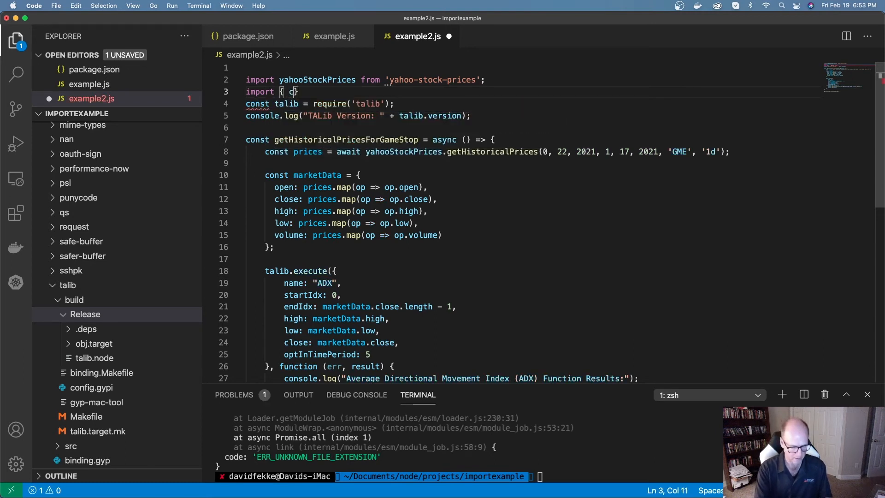
{"action": "type", "text": "createRequire"}
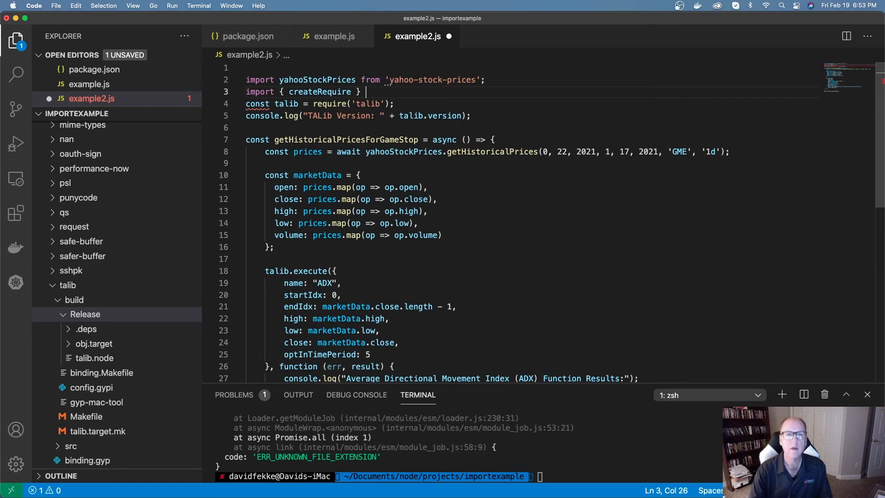
{"action": "type", "text": "from"}
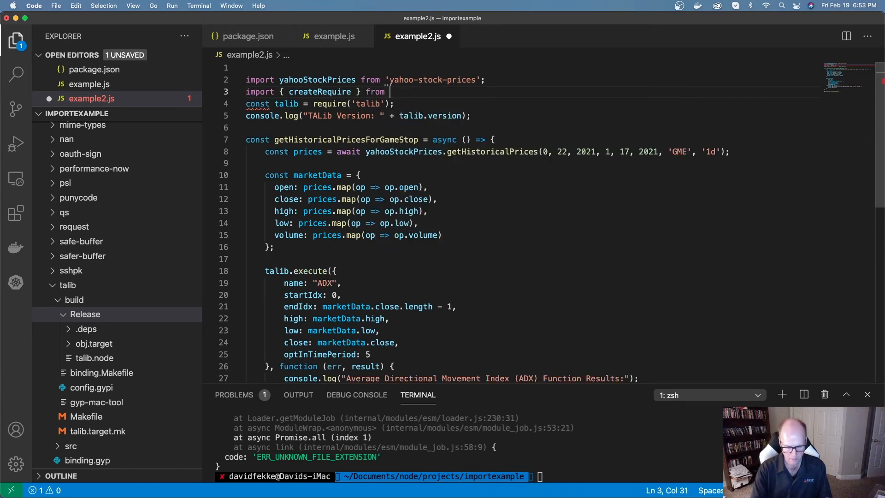
{"action": "type", "text": "module'"}
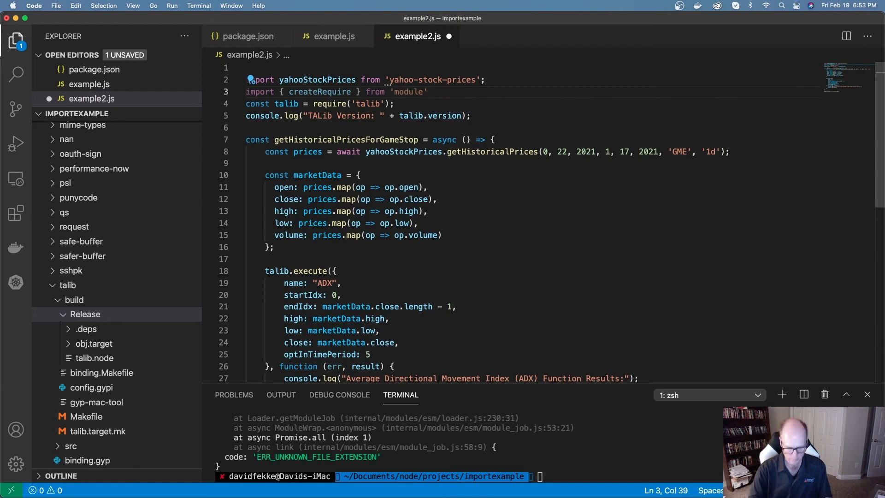
{"action": "key", "text": "enter"}
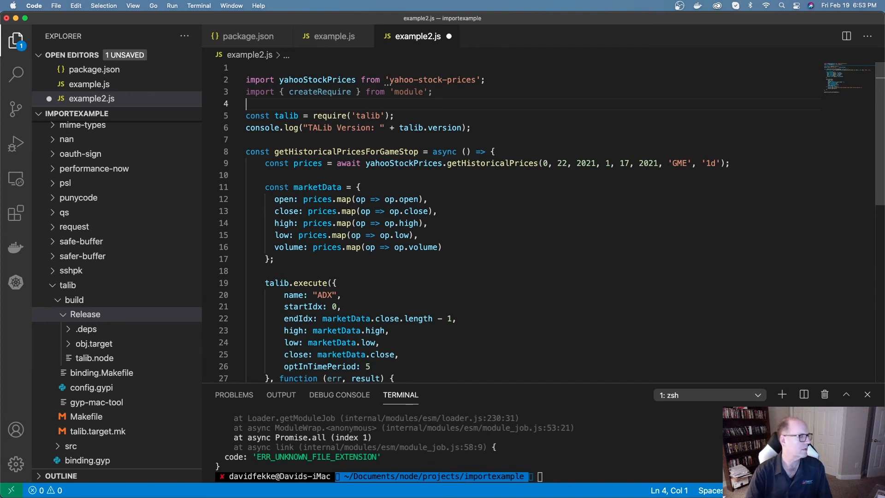
Step: Add const require = createRequire(import.meta.url); on the line above the talib require
{"action": "type", "text": "const require"}
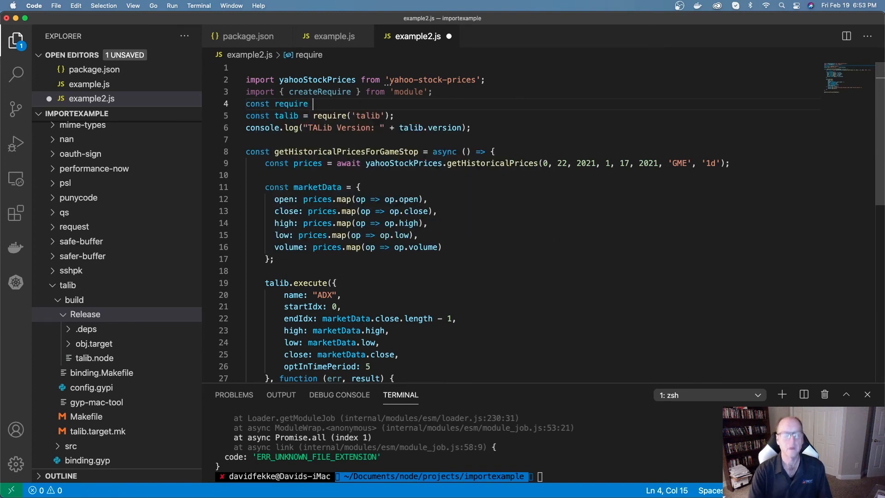
{"action": "type", "text": "= cre"}
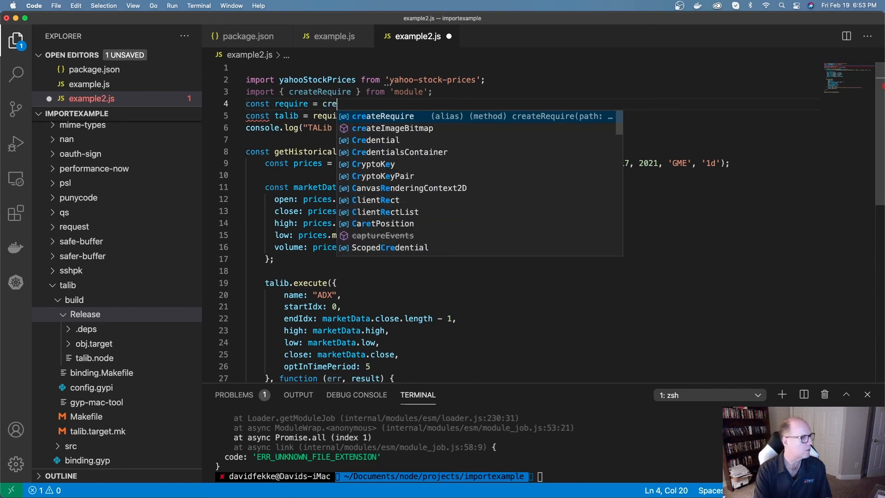
{"action": "type", "text": "ateRequ"}
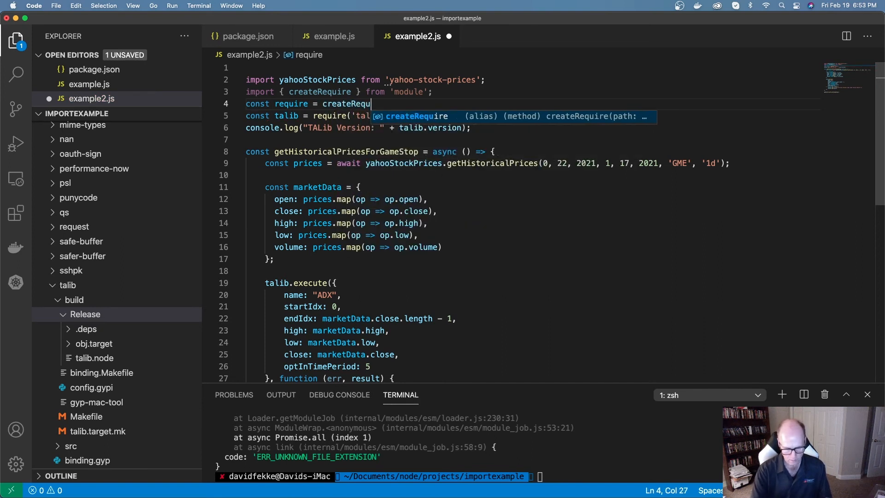
{"action": "type", "text": "ire"}
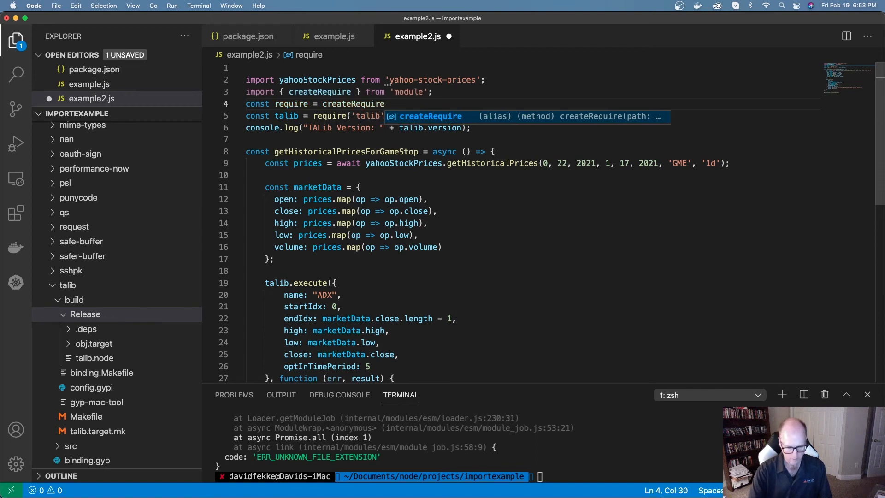
{"action": "type", "text": "()"}
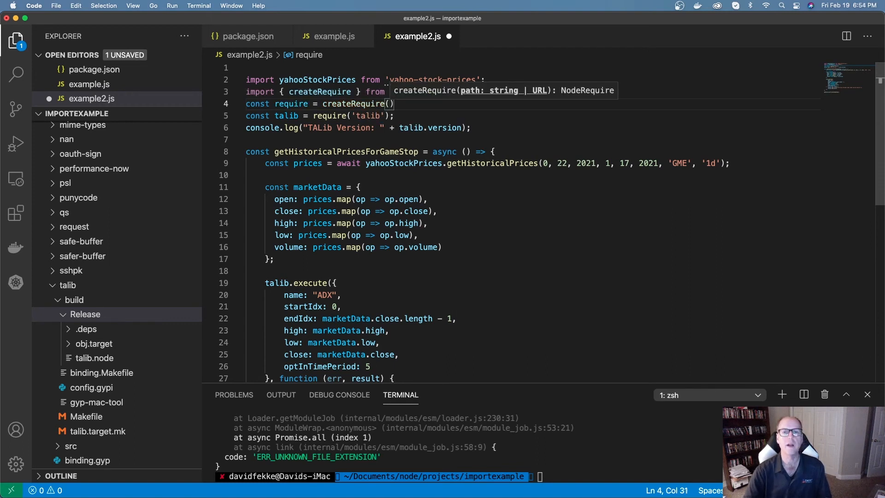
{"action": "type", "text": "import.meta.url"}
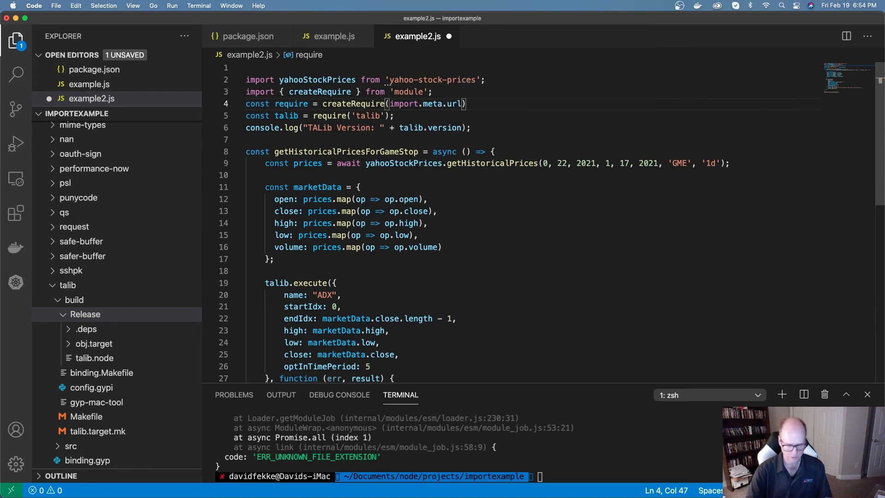
{"action": "type", "text": ";"}
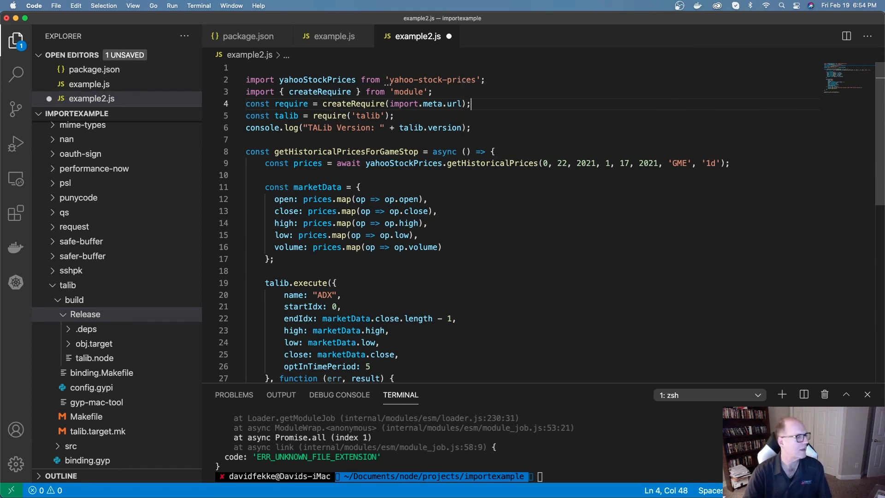
{"action": "mouse_move", "coordinate": [257, 124]}
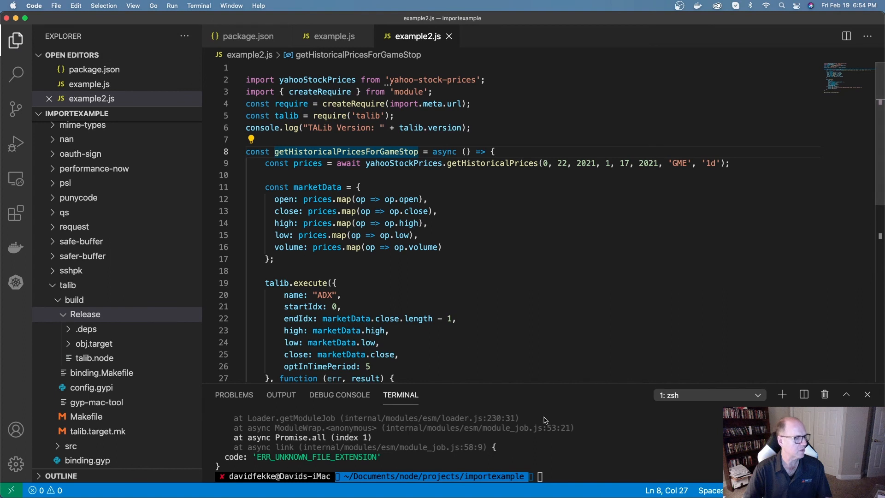
Step: Run node example2.js in the terminal to print the ADX results
{"action": "type", "text": "node example2.js"}
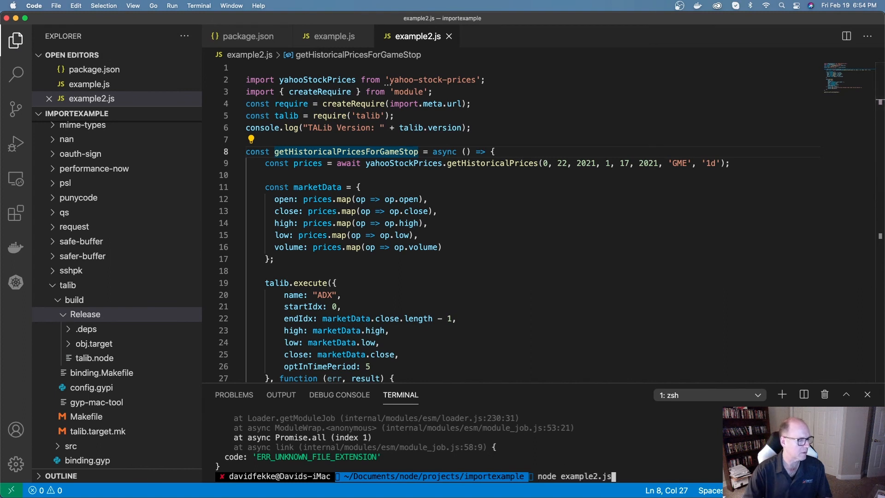
{"action": "key", "text": "Return"}
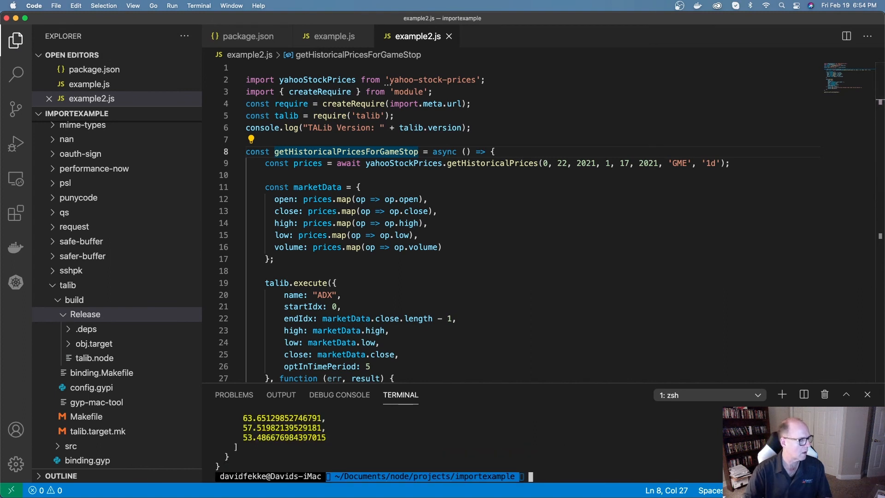
{"action": "mouse_move", "coordinate": [506, 382]}
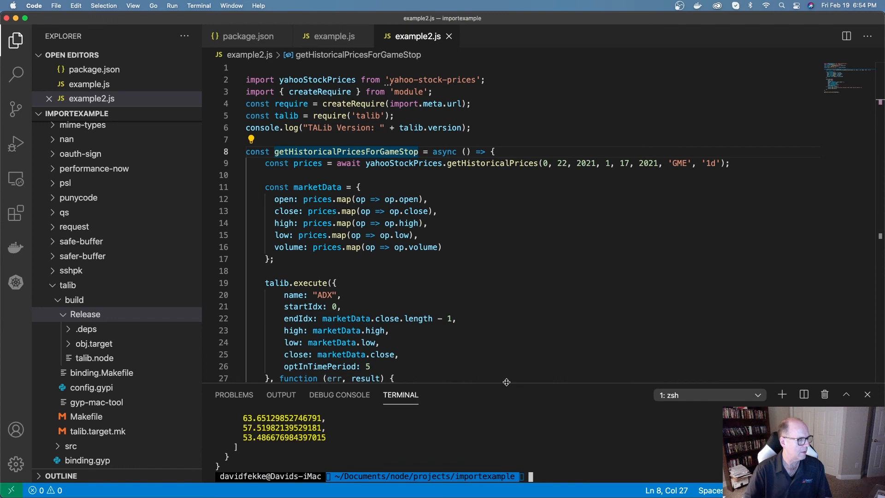